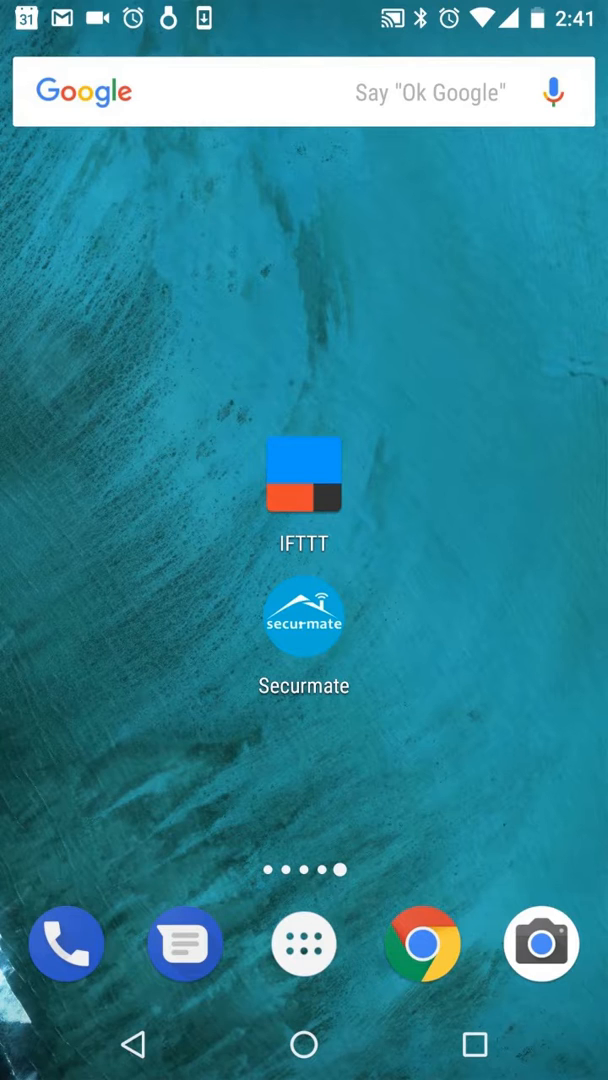
Step: Launch Securmate and go to the Services page from its side menu
left_click(304, 616)
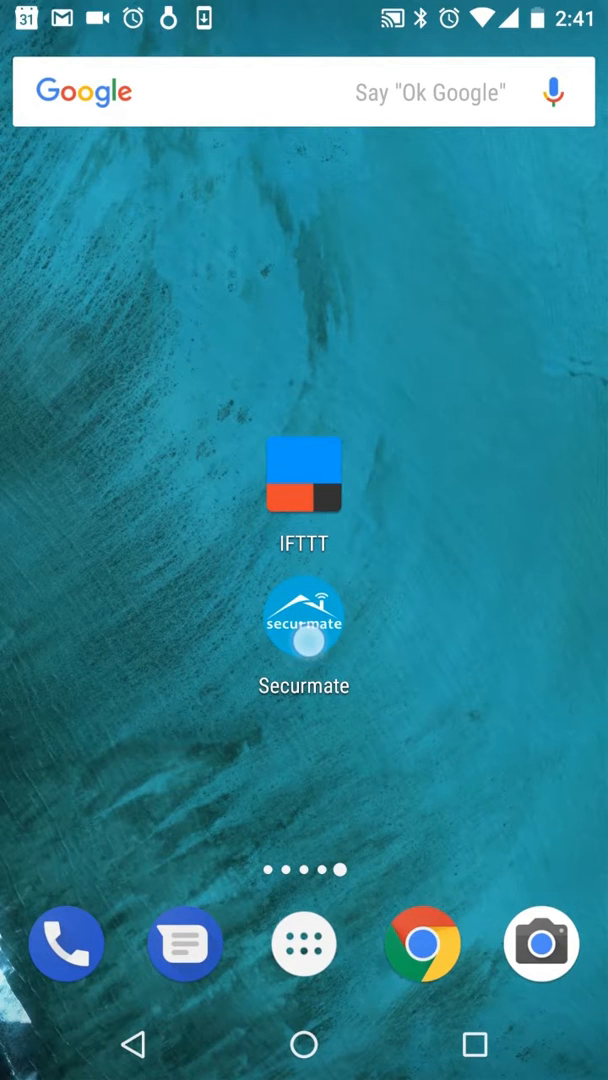
left_click(303, 614)
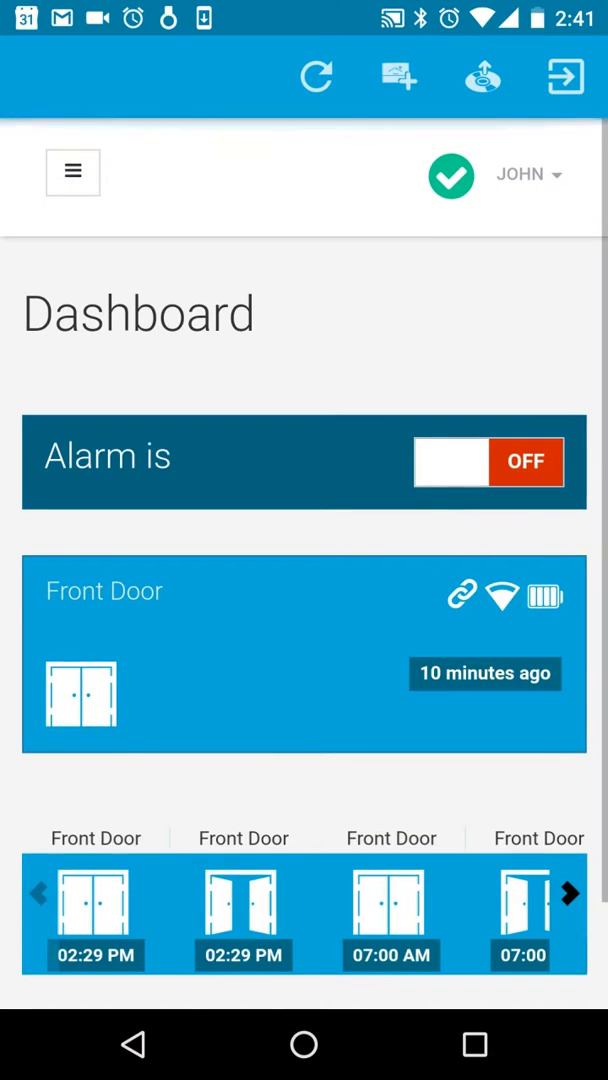
left_click(72, 173)
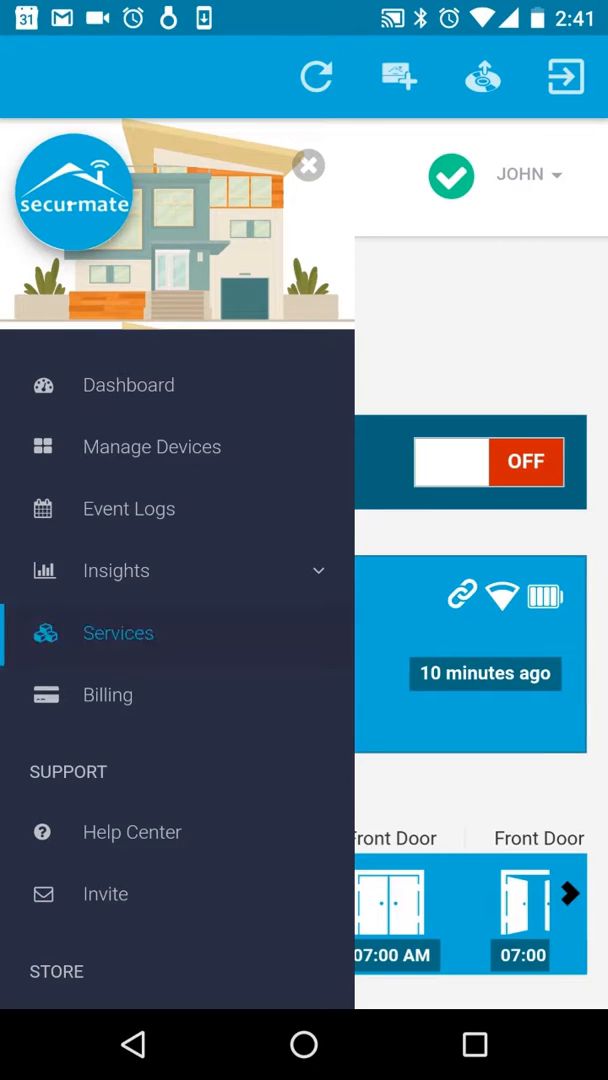
left_click(117, 632)
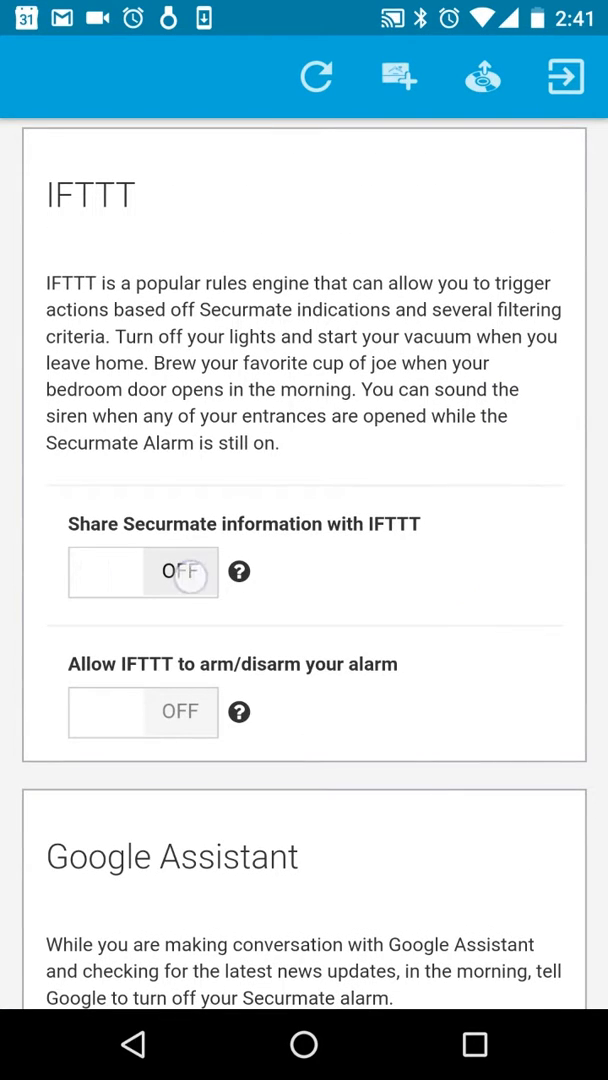
Step: Switch on 'Share Securmate information with IFTTT' and dismiss the confirmation
left_click(143, 572)
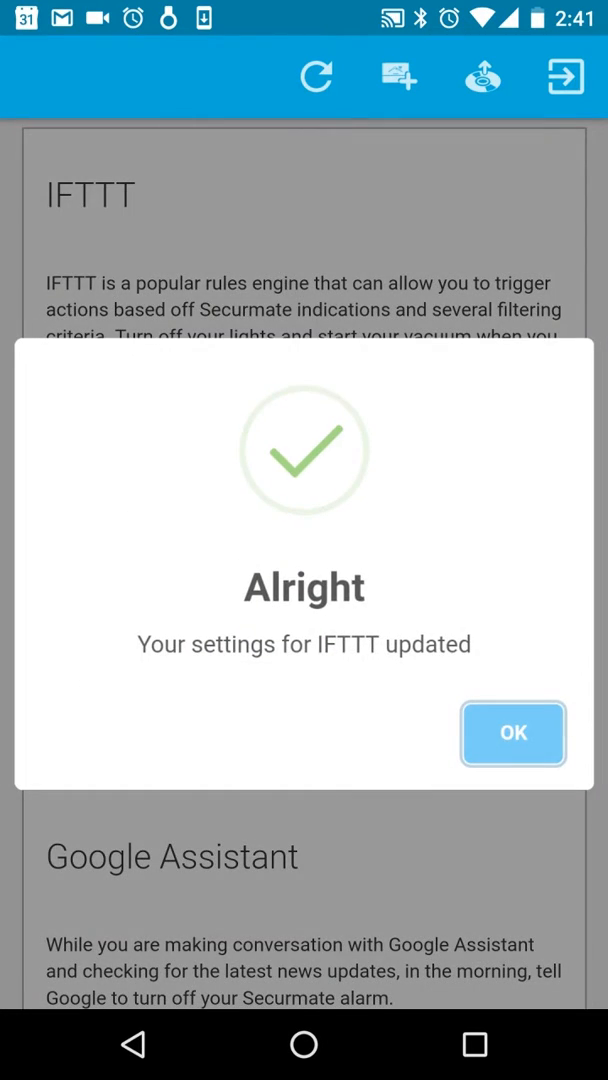
left_click(512, 733)
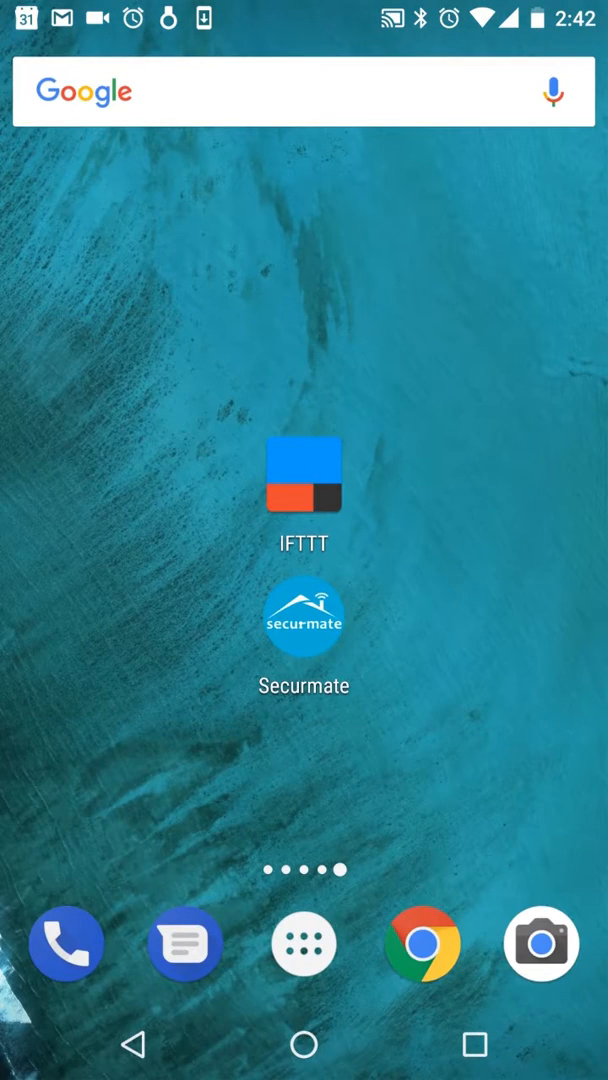
Step: Sign in to the IFTTT app with the johnsmith email account and password
left_click(304, 474)
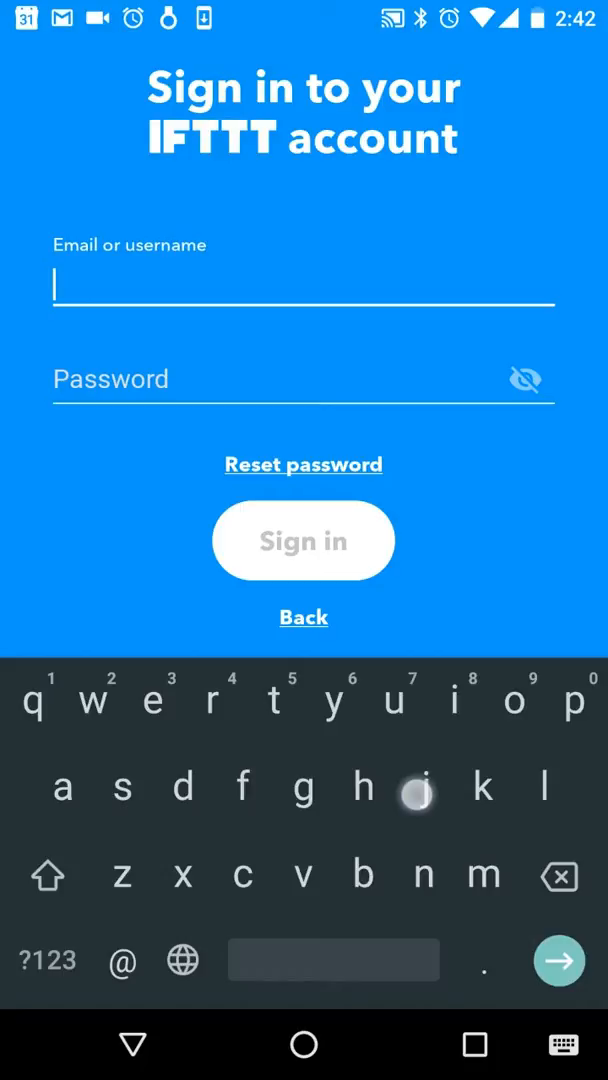
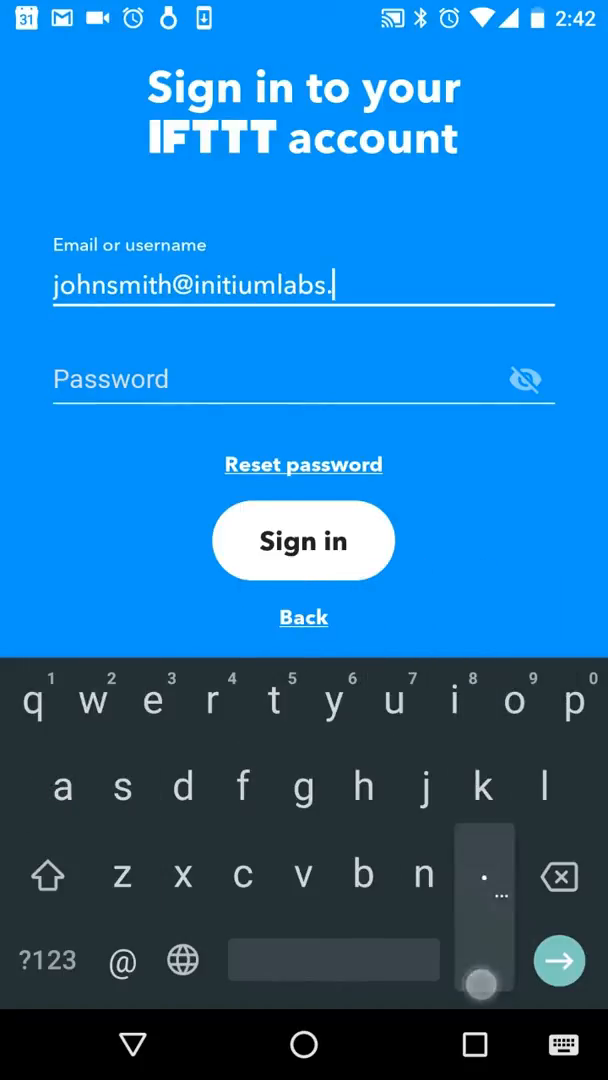
type("0")
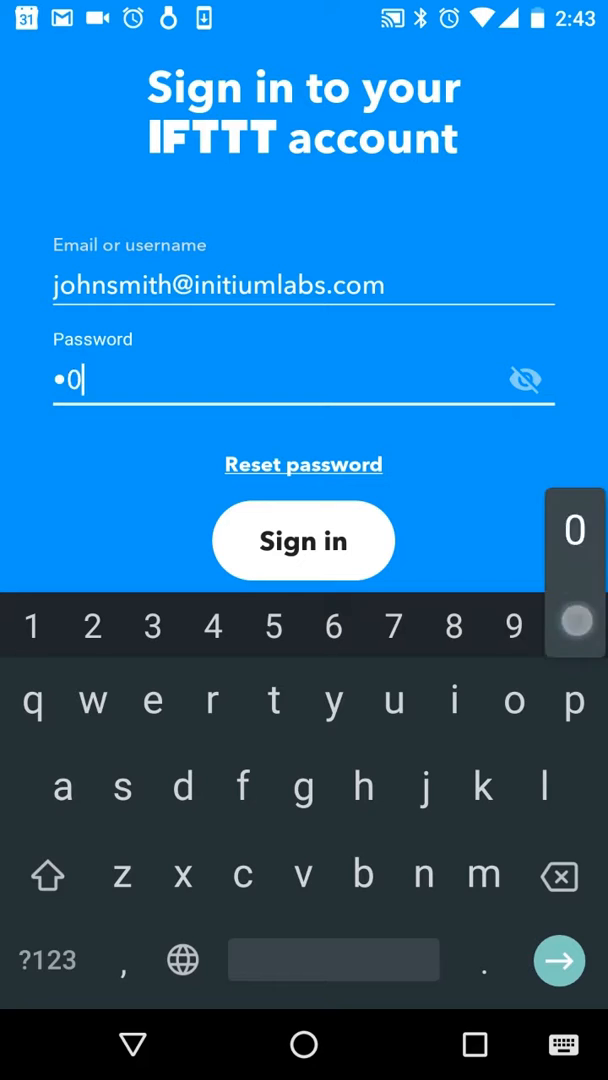
left_click(303, 540)
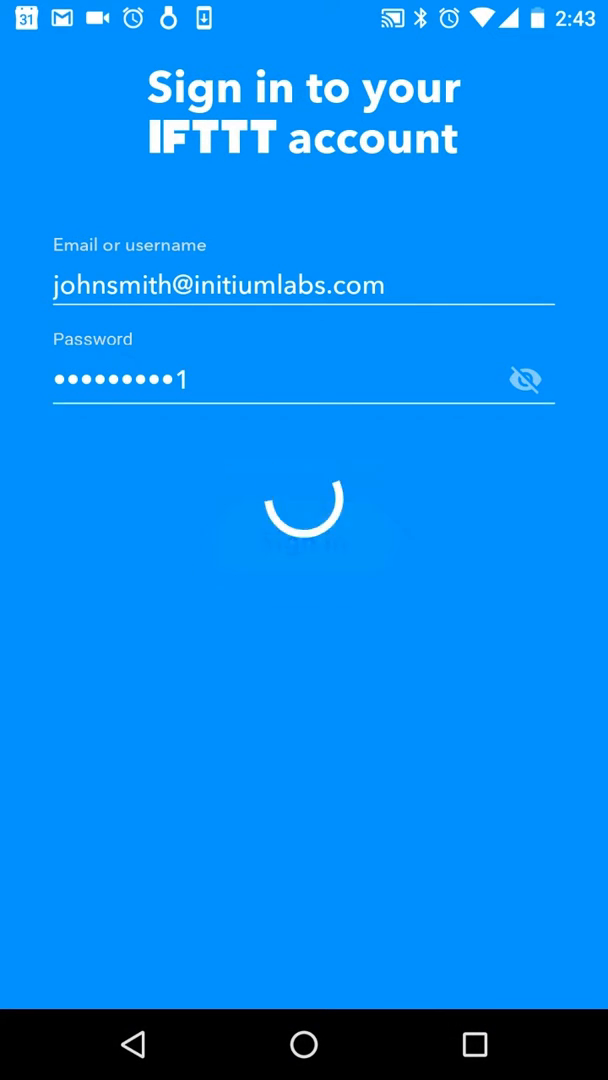
left_click(303, 527)
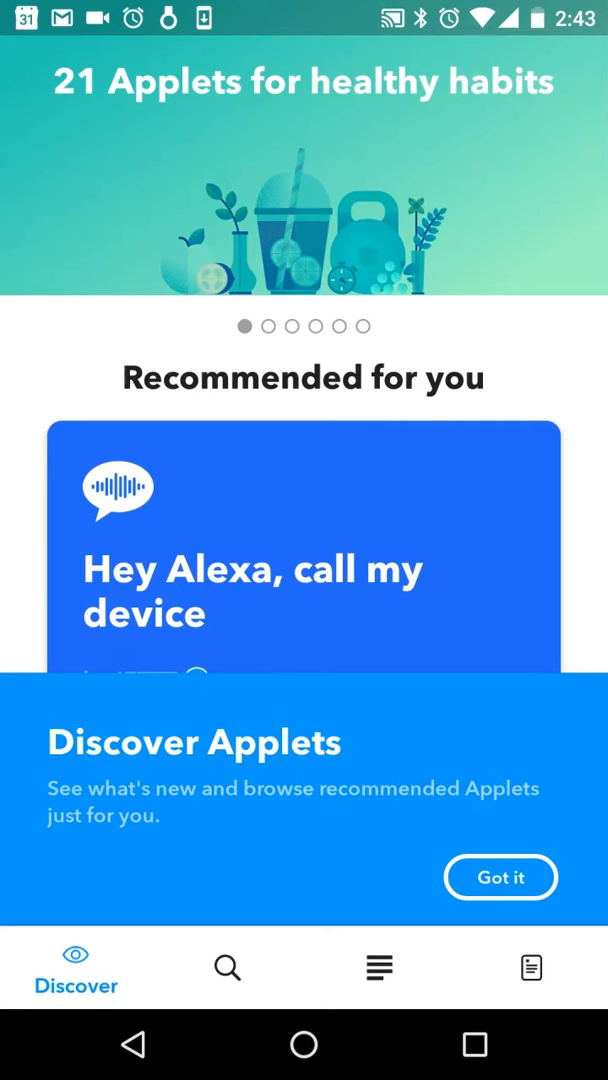
Step: Start a new applet from My Applets and pick Securmate as the 'this' service
left_click(531, 967)
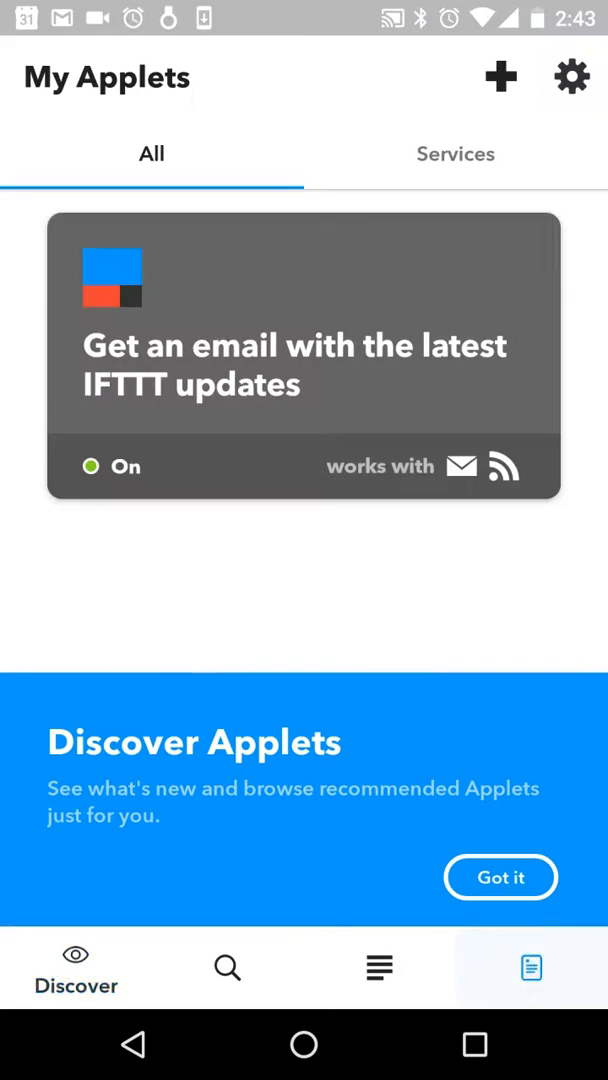
left_click(500, 76)
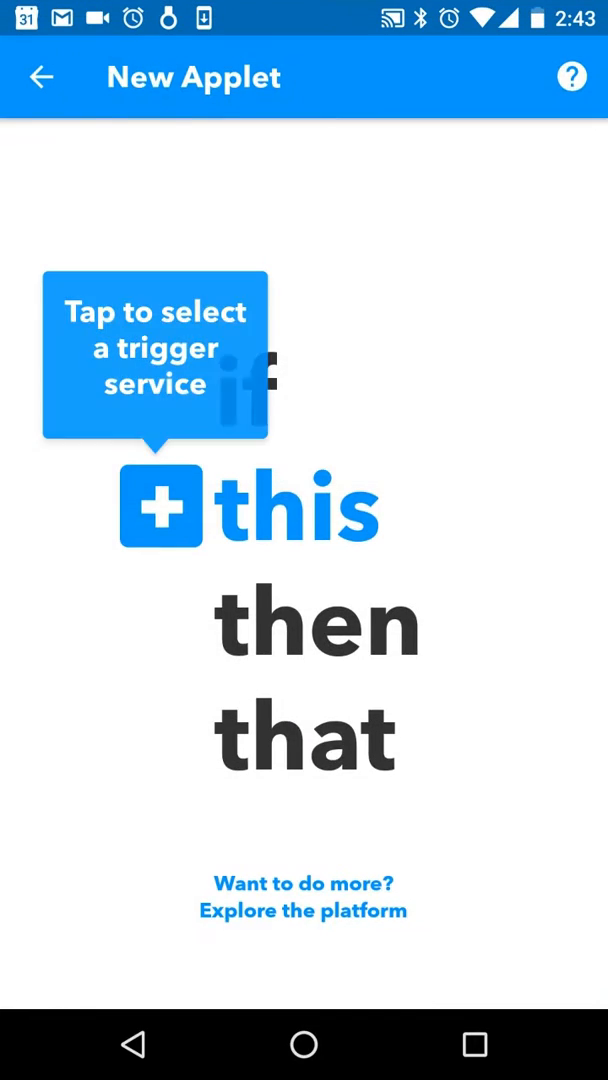
left_click(160, 506)
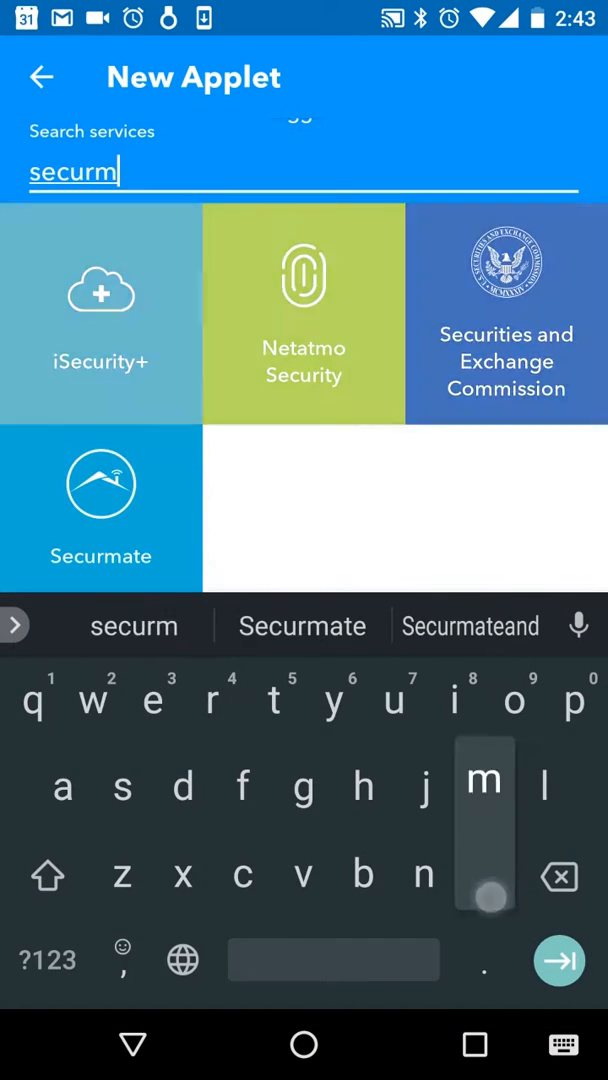
left_click(100, 505)
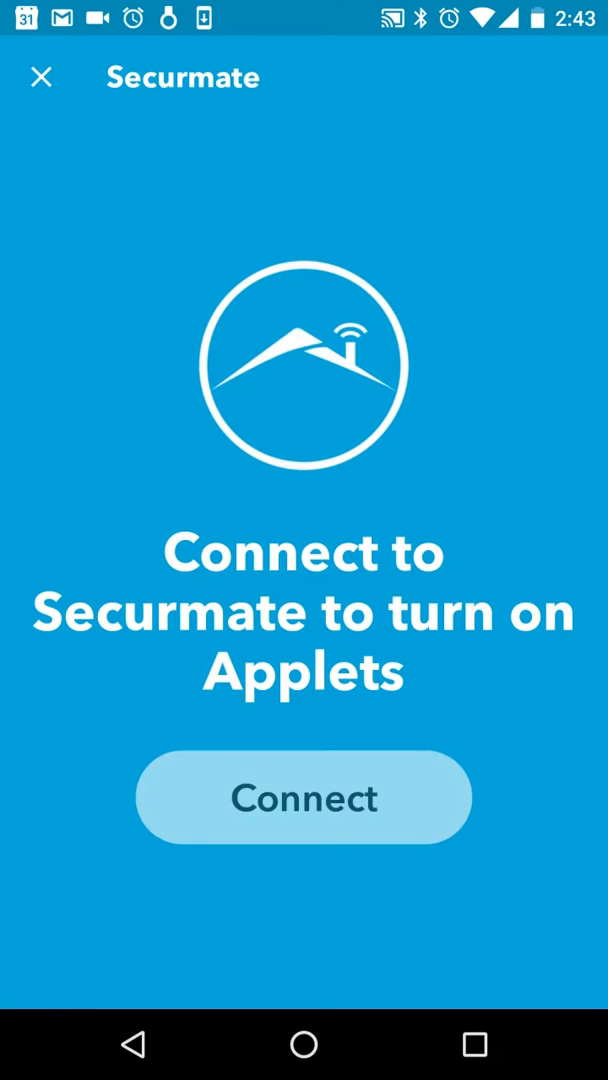
Step: Connect Securmate and enter the username 'johnsmith'
left_click(303, 797)
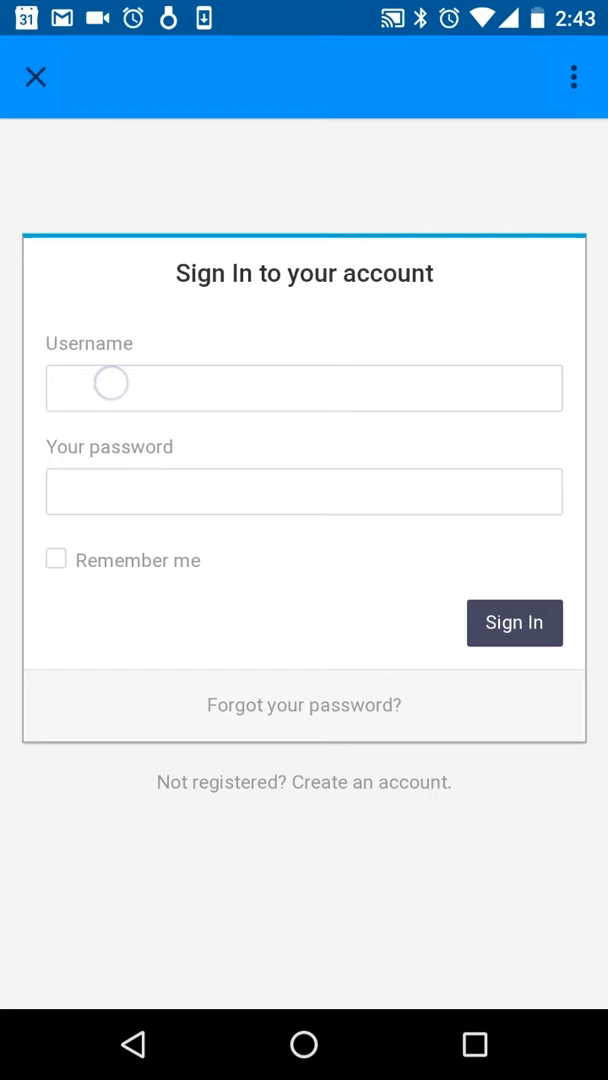
left_click(304, 388)
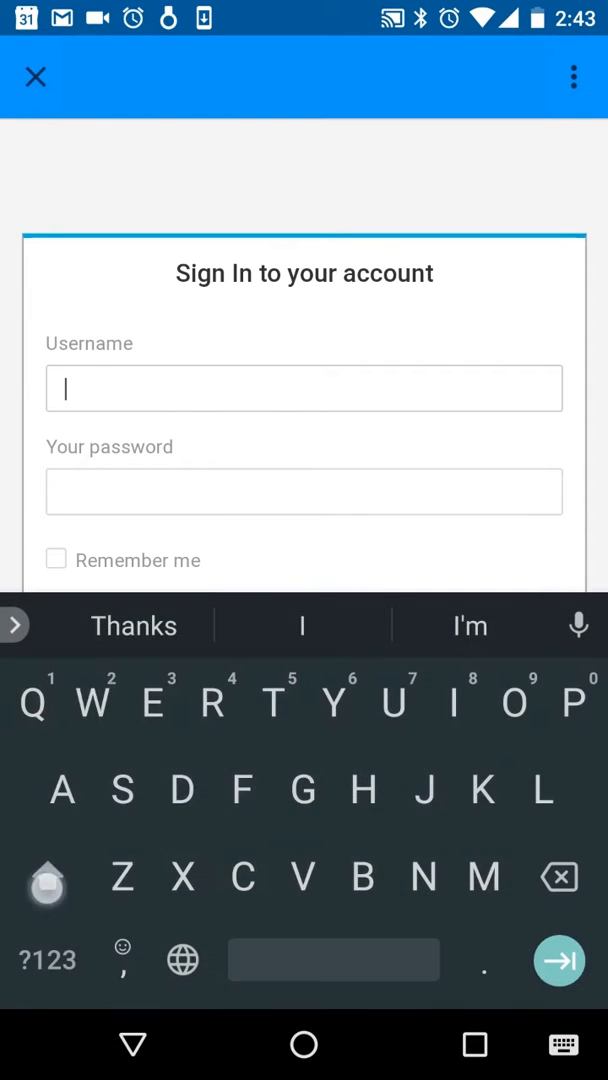
type("johnsmith")
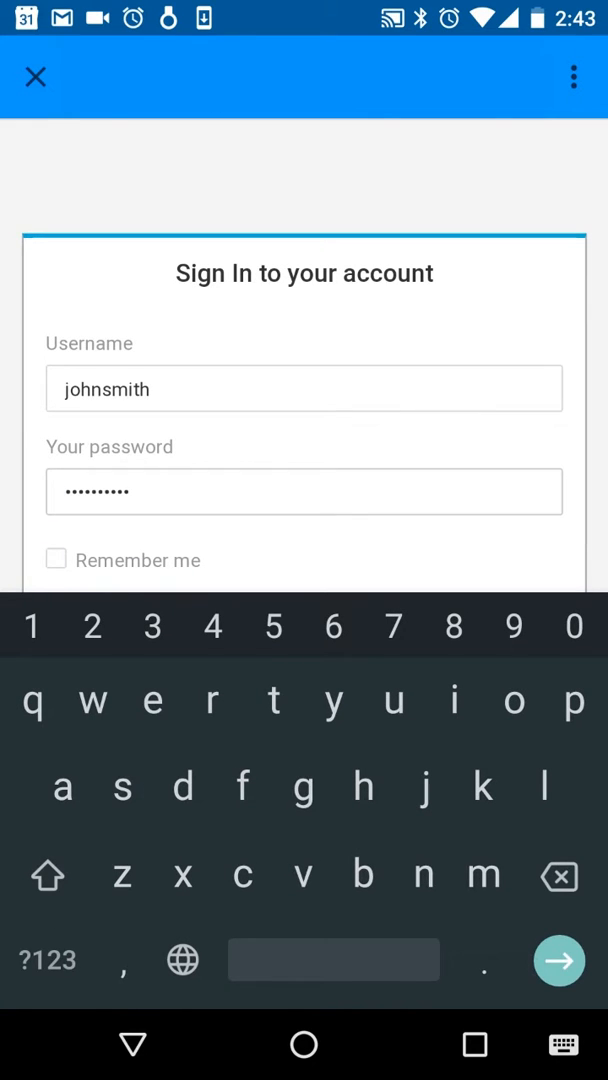
Step: Tick Remember me, sign in to Securmate, and authorize IFTTT access
left_click(56, 560)
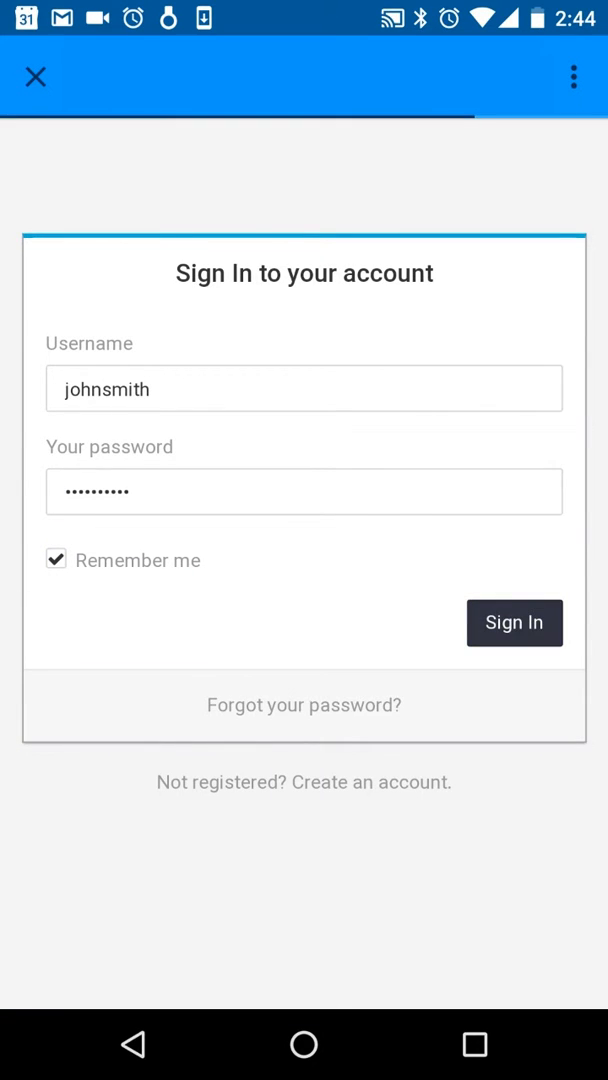
left_click(514, 622)
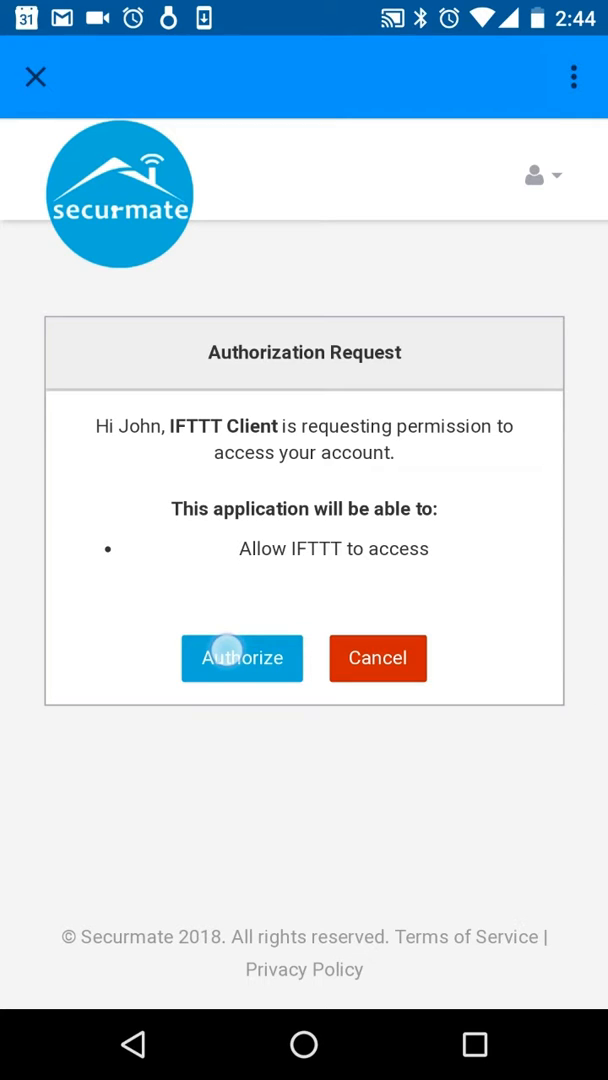
left_click(242, 658)
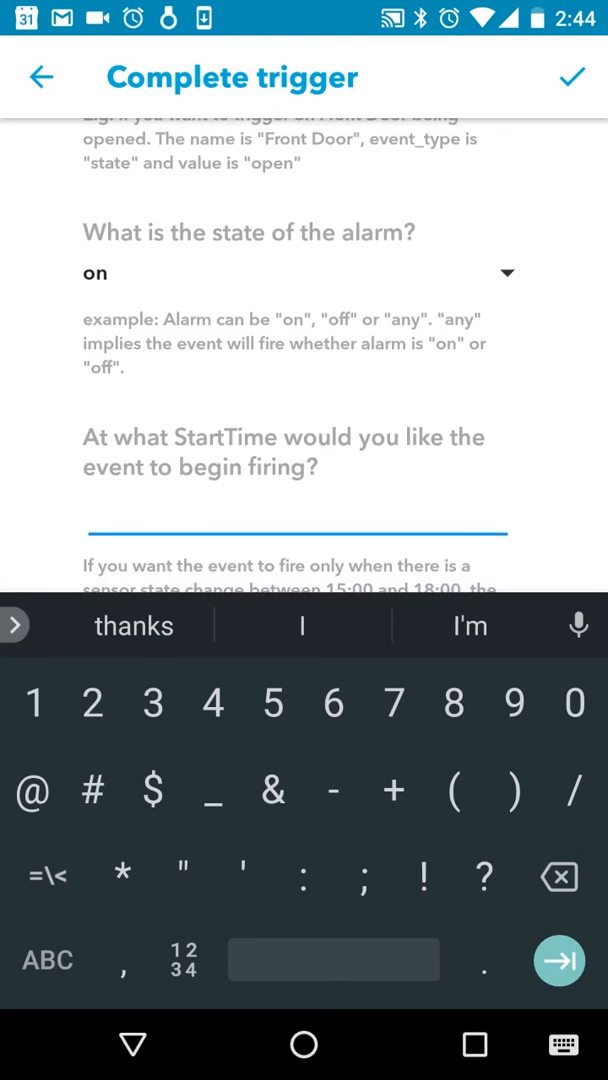
Step: Set both StartTime and EndTime to 00:00 and save the Securmate trigger
type("0")
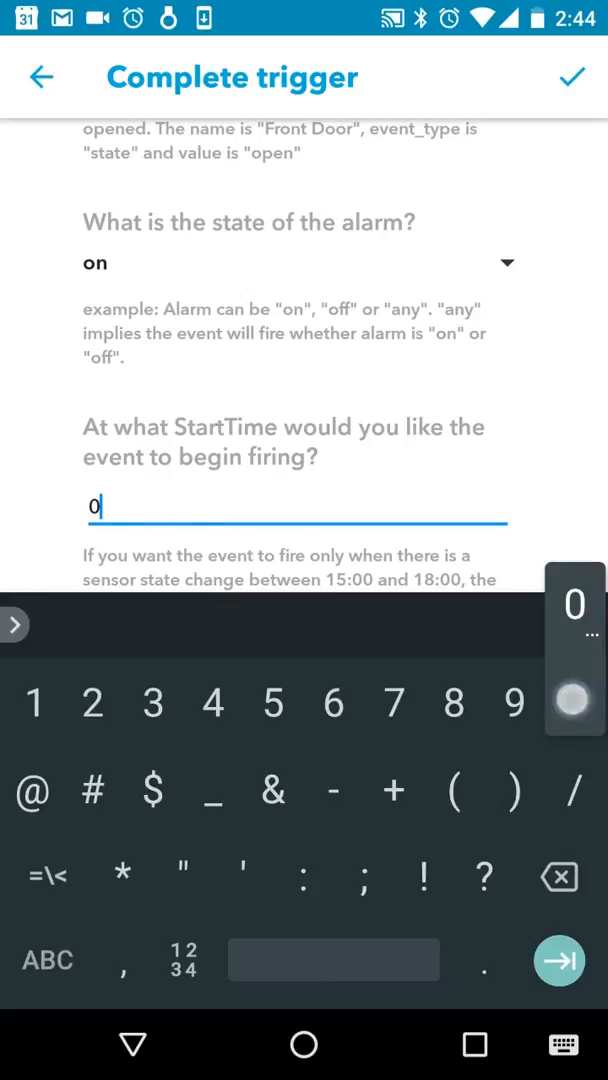
type("0:0")
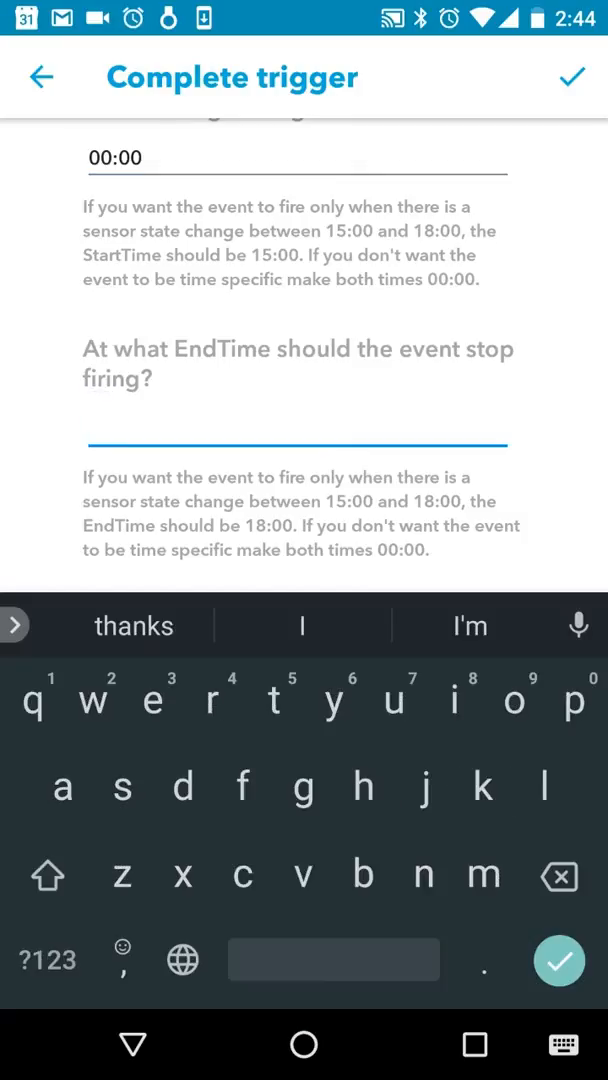
type("0")
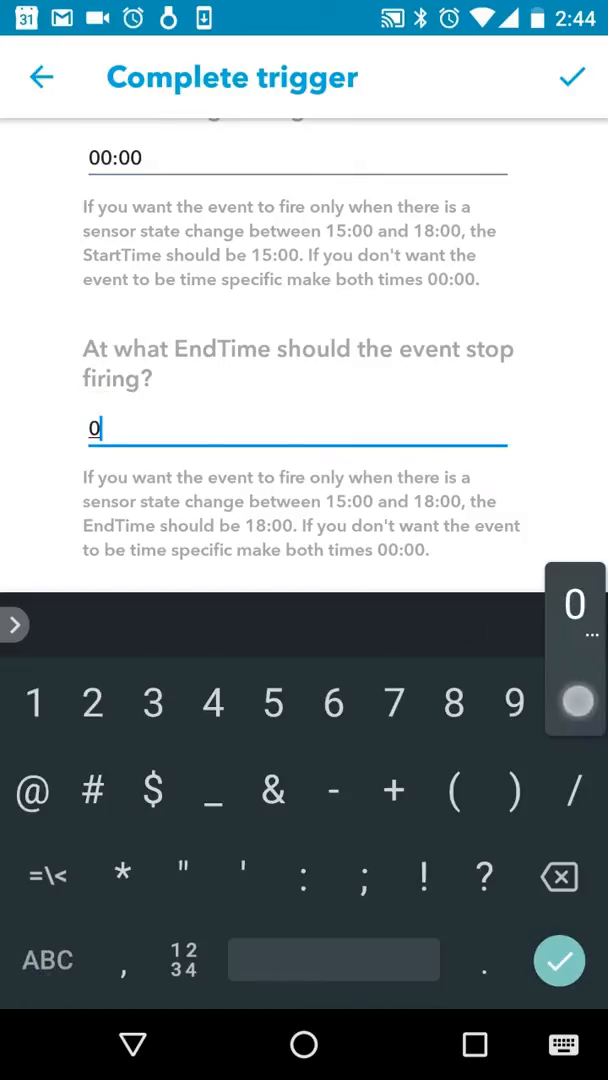
type("0:00")
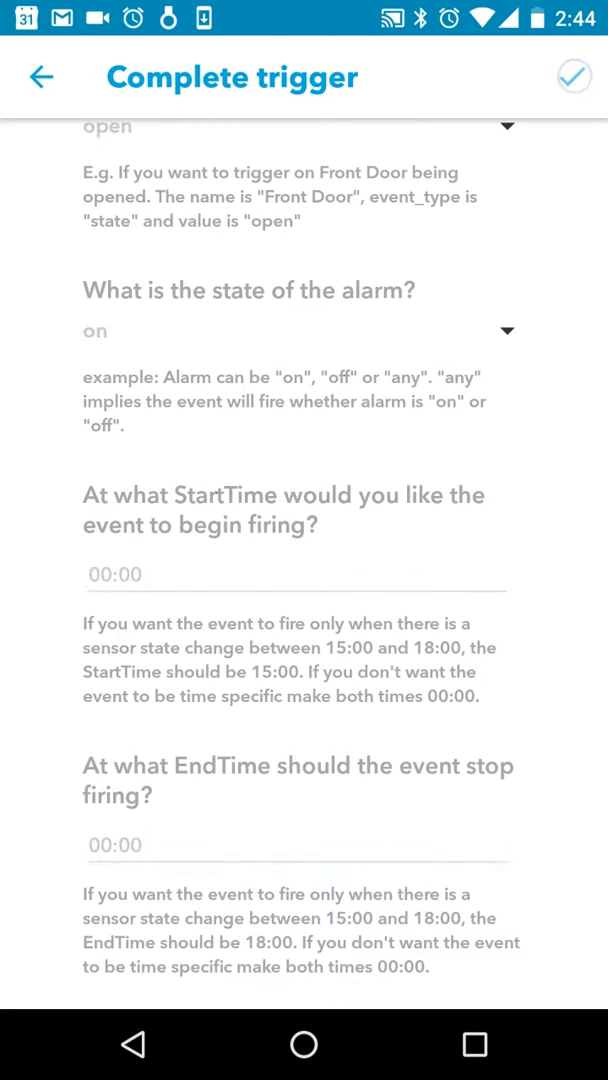
left_click(574, 77)
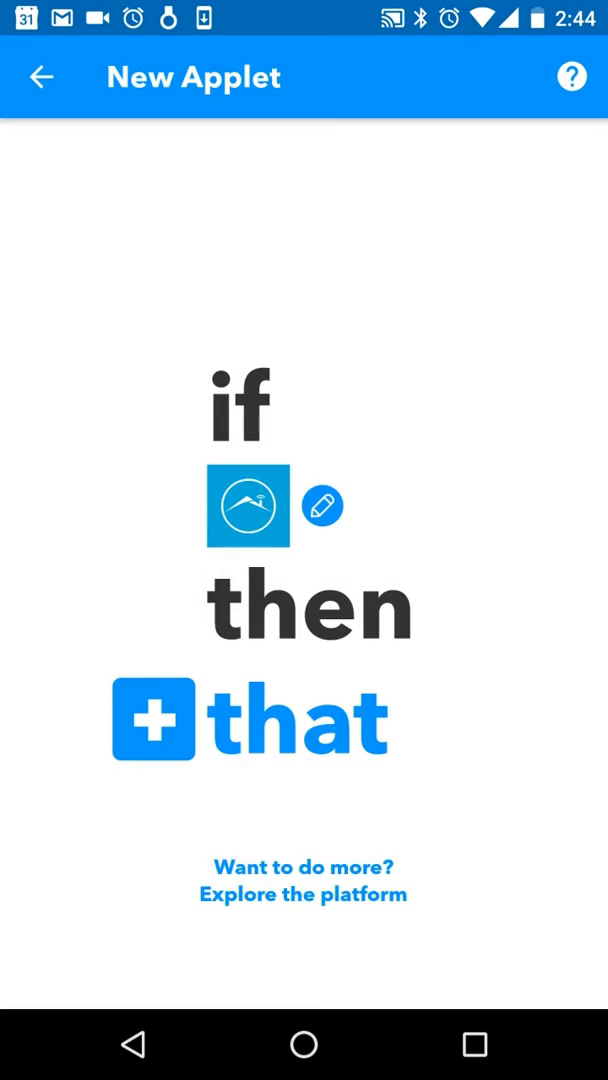
Step: Tap '+ that' to bring up the action service list
left_click(152, 719)
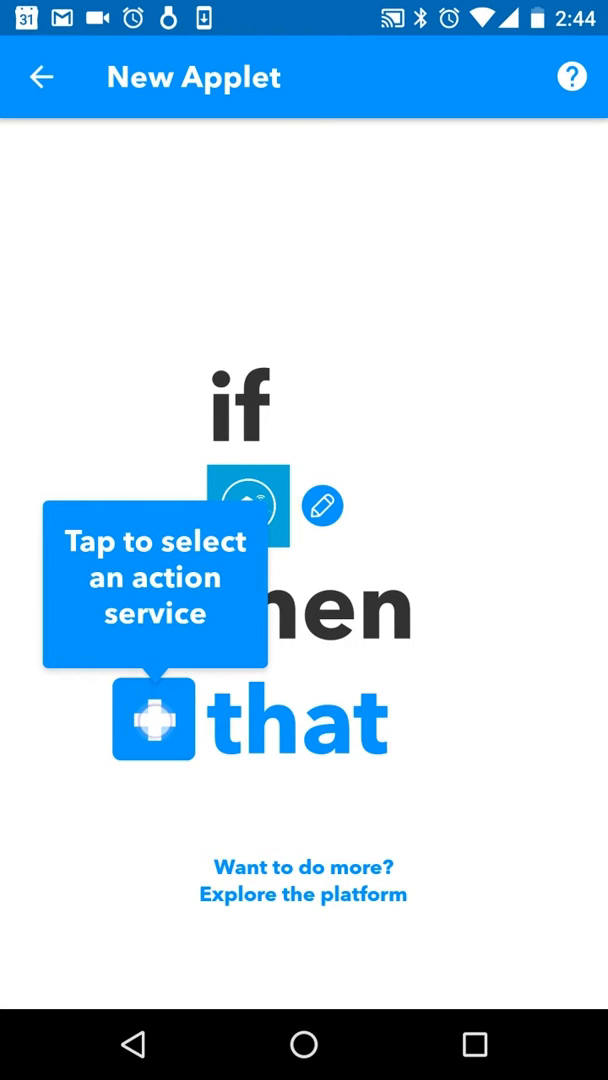
left_click(153, 719)
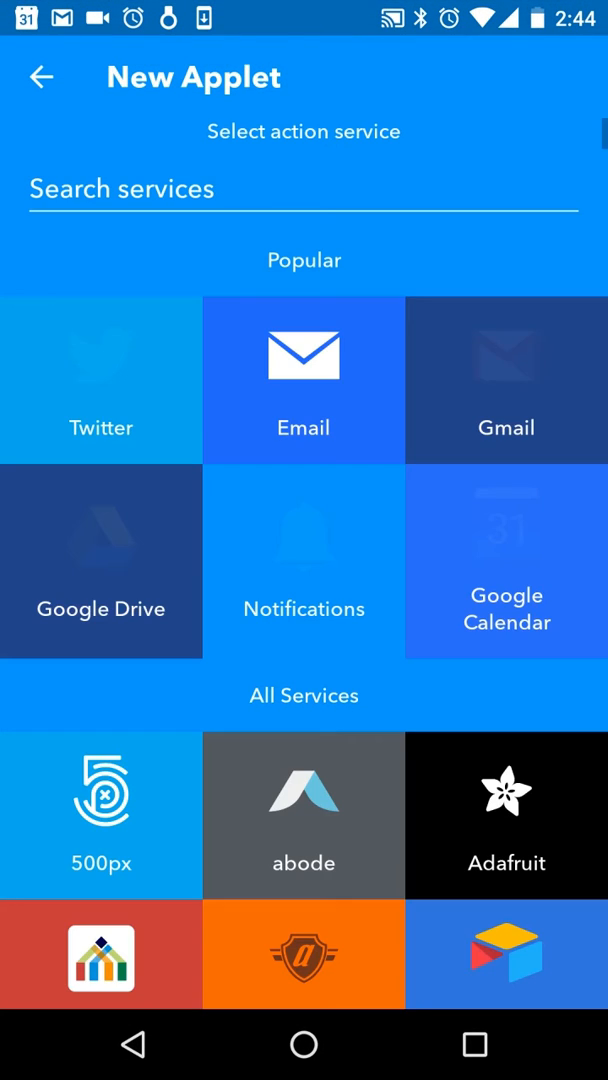